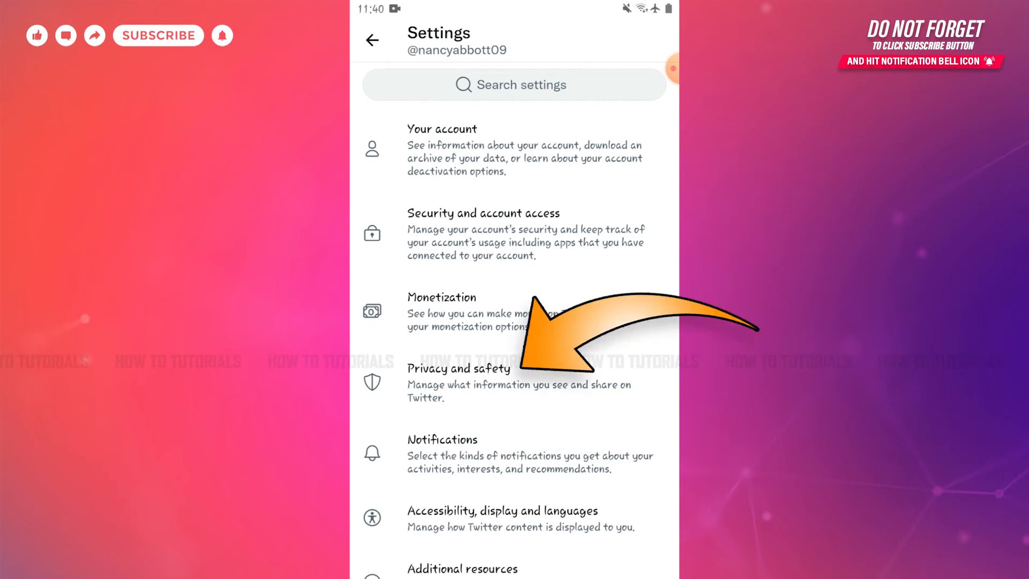
# Go to the Privacy and safety section of Twitter settings
pyautogui.click(459, 367)
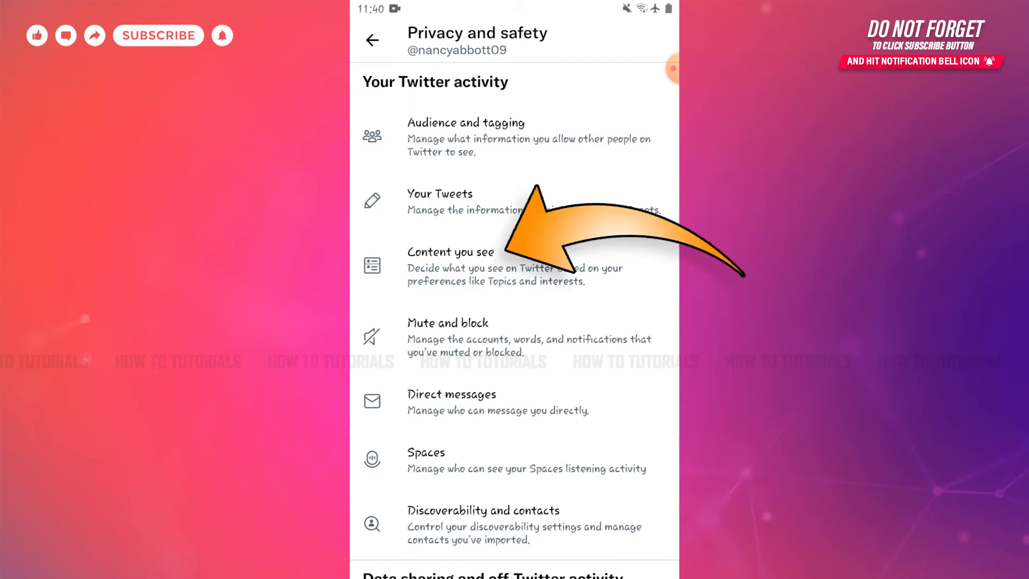
# In Content you see, turn off 'Display media that may contain sensitive content'
pyautogui.click(451, 266)
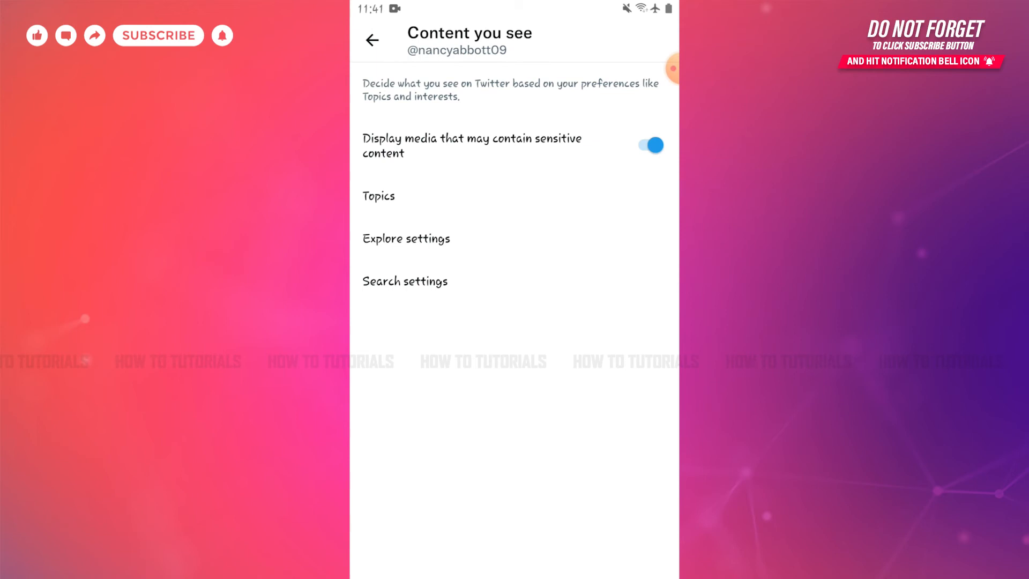
pyautogui.click(647, 145)
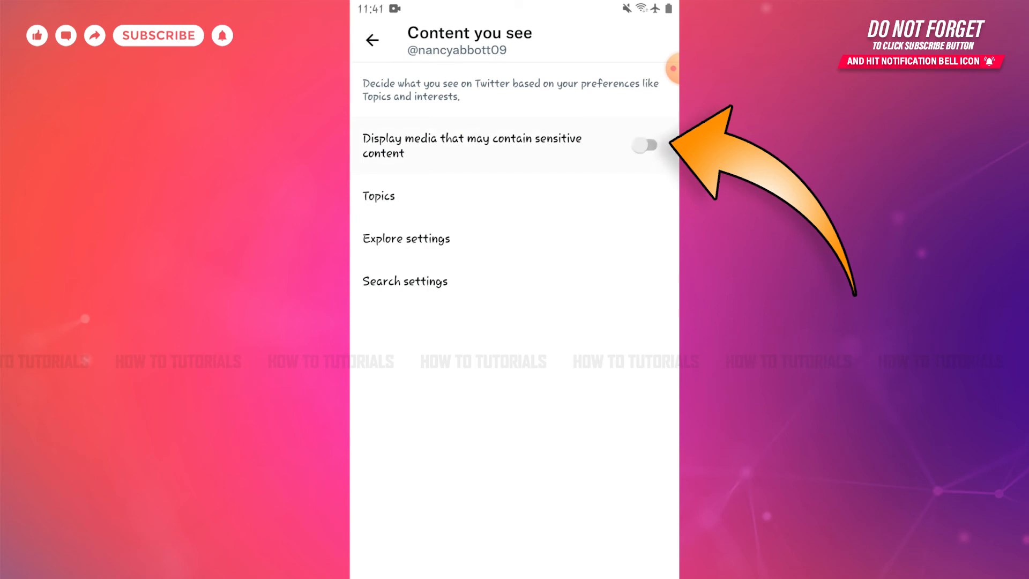